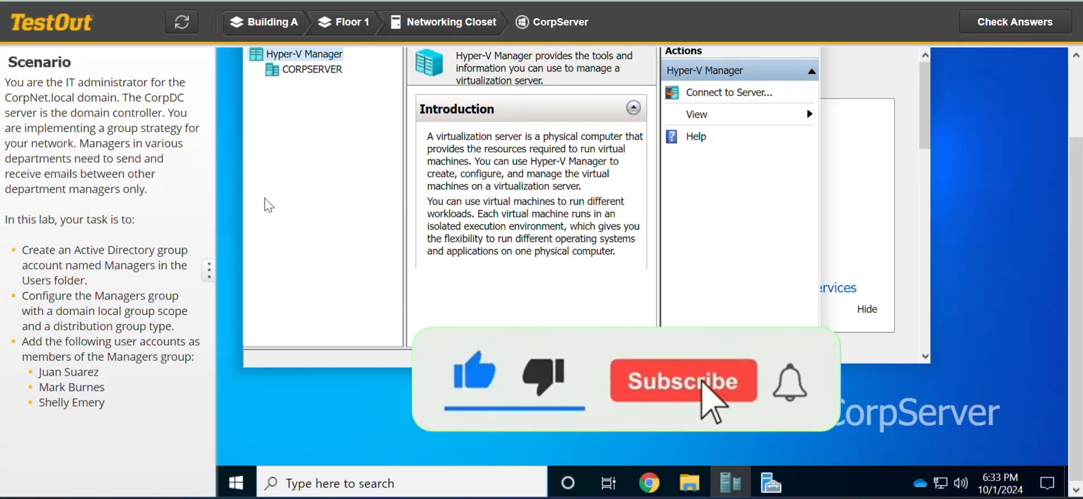
# Connect to CorpDC from CORPSERVER and launch Active Directory Users and Computers from Server Manager Tools.
pyautogui.click(683, 380)
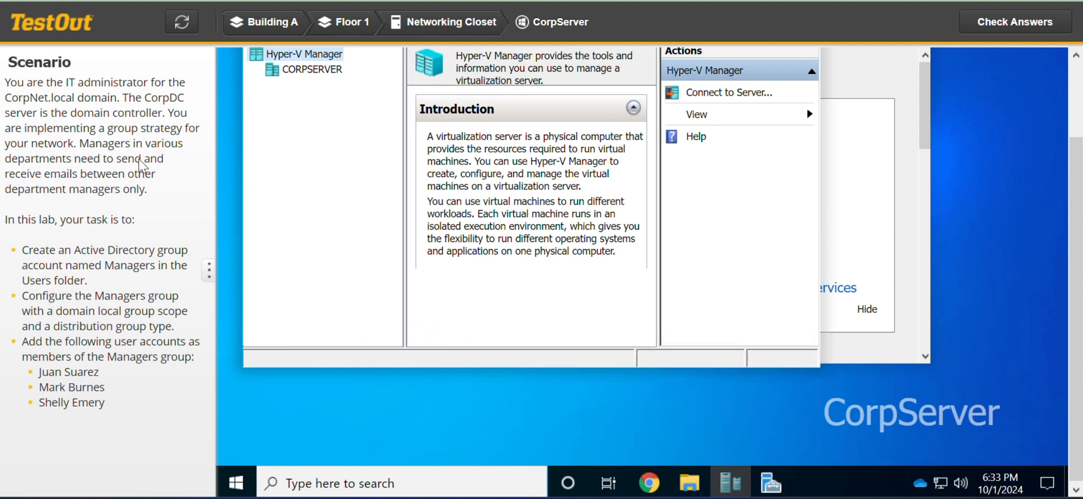
pyautogui.moveTo(248, 209)
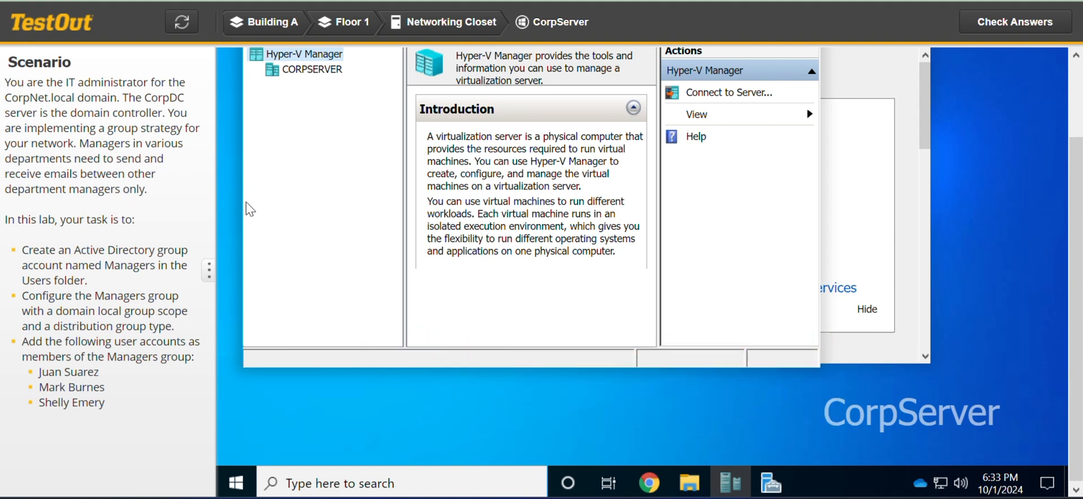
pyautogui.moveTo(283, 232)
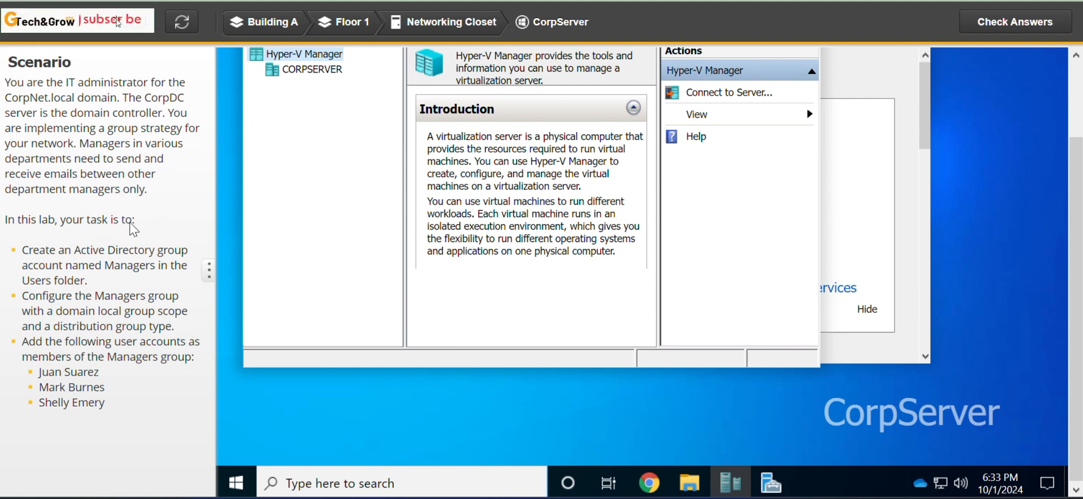
pyautogui.moveTo(91, 268)
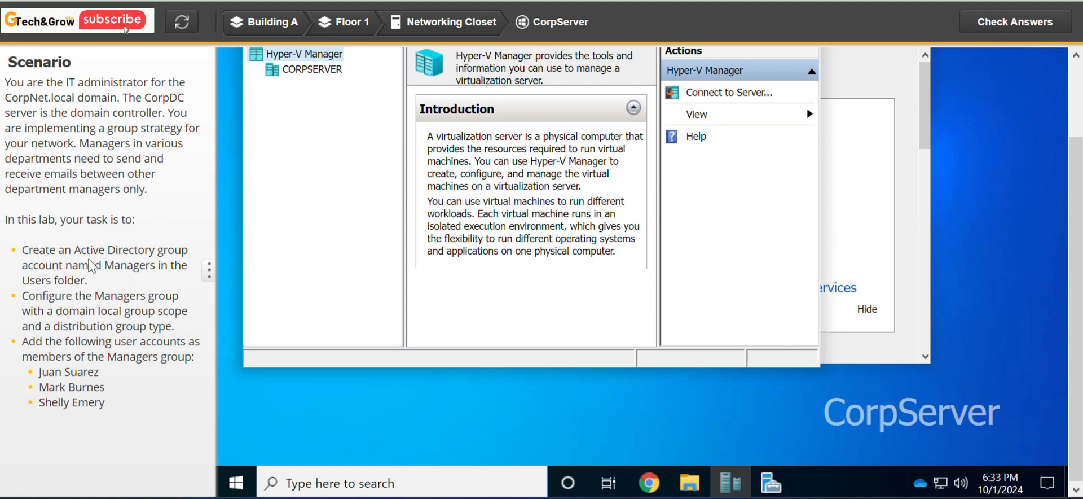
pyautogui.moveTo(95, 279)
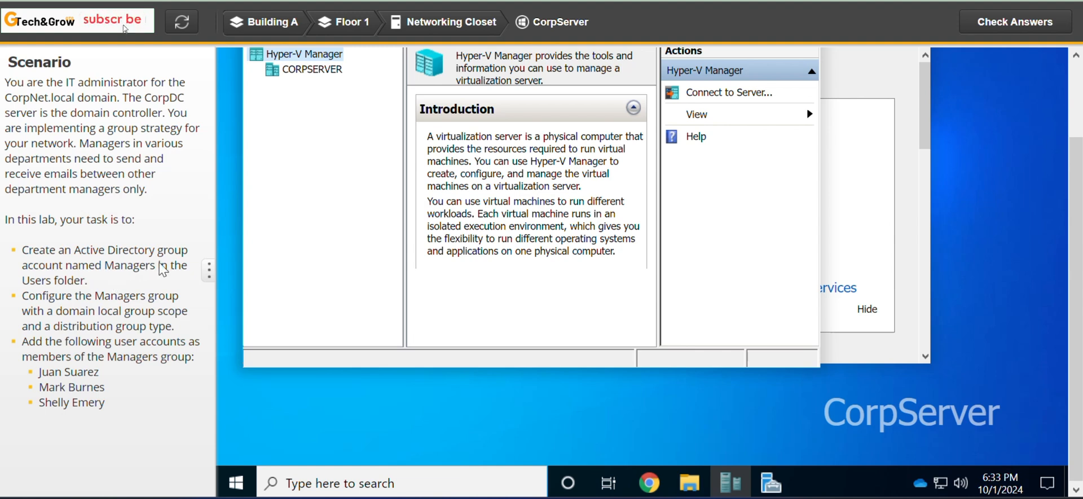
pyautogui.moveTo(135, 277)
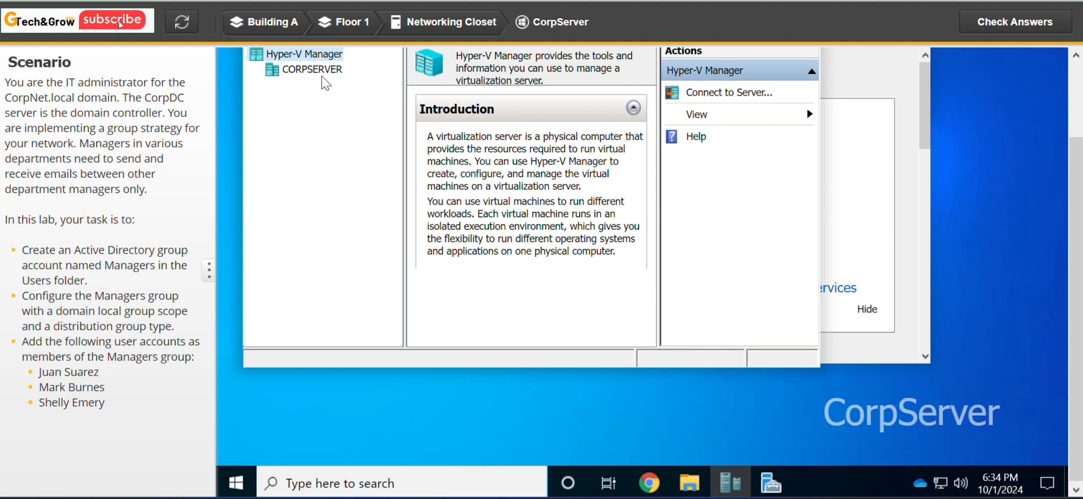
pyautogui.click(311, 68)
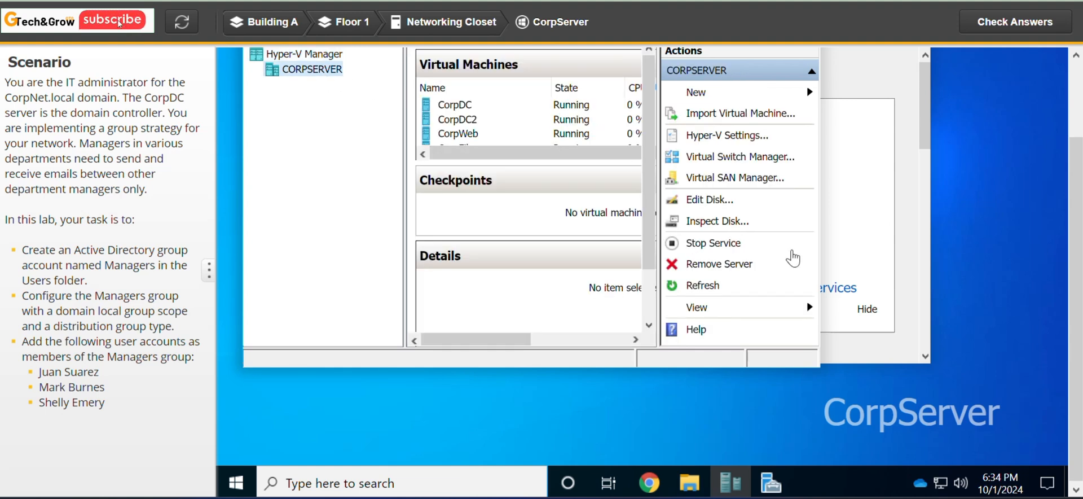
pyautogui.click(454, 104)
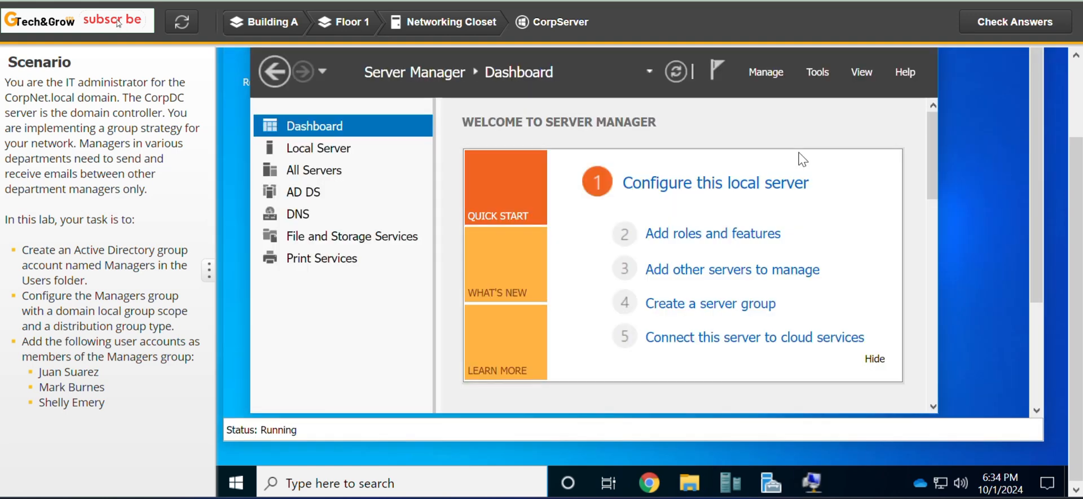
pyautogui.moveTo(817, 73)
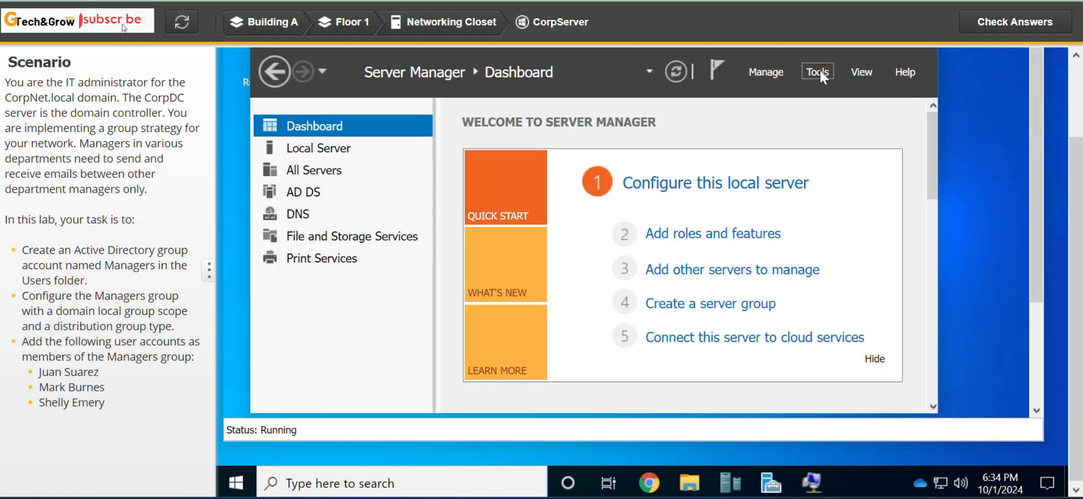
pyautogui.click(817, 73)
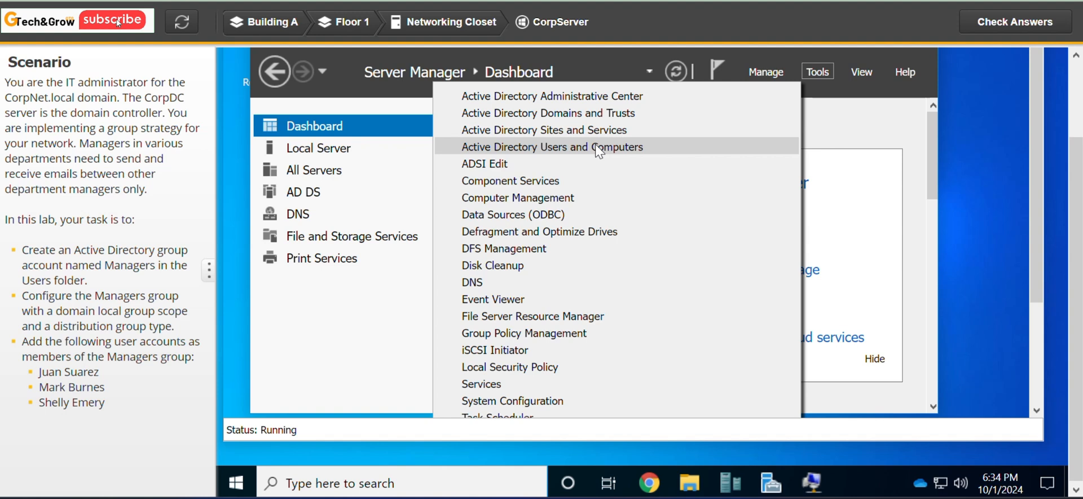
pyautogui.click(551, 147)
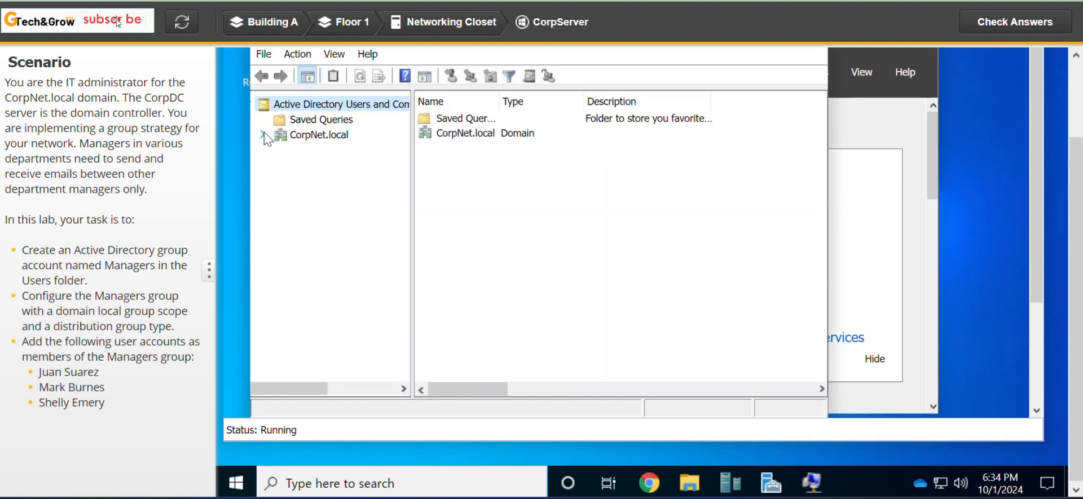
# Expand CorpNet.local, select the Users folder and bring up its New > Group actions.
pyautogui.click(263, 134)
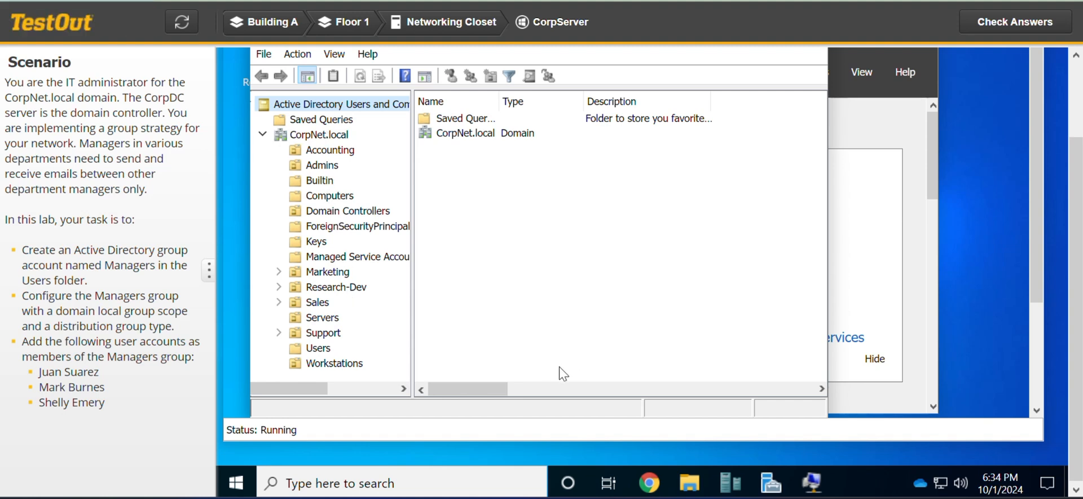
pyautogui.moveTo(413, 323)
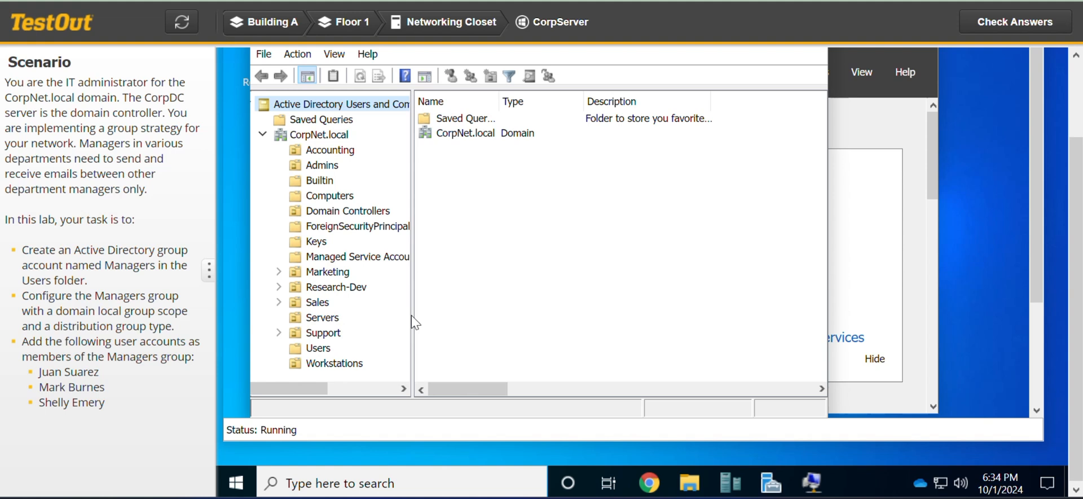
pyautogui.moveTo(574, 316)
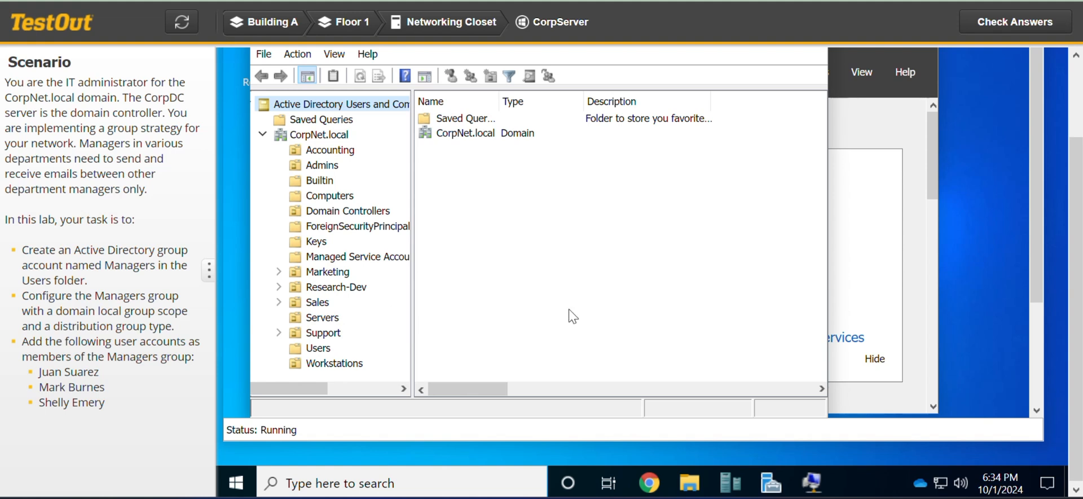
pyautogui.moveTo(857, 300)
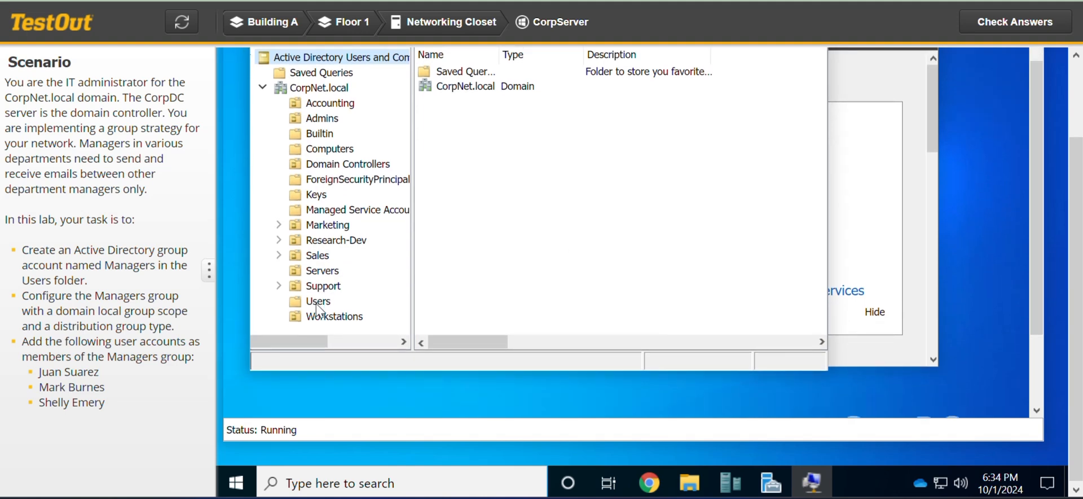
pyautogui.click(318, 300)
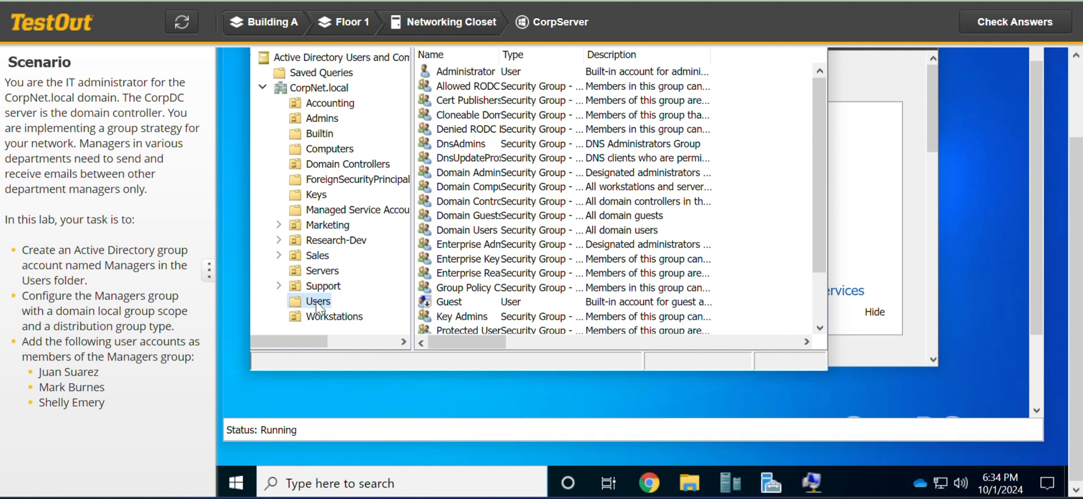
pyautogui.rightClick(318, 300)
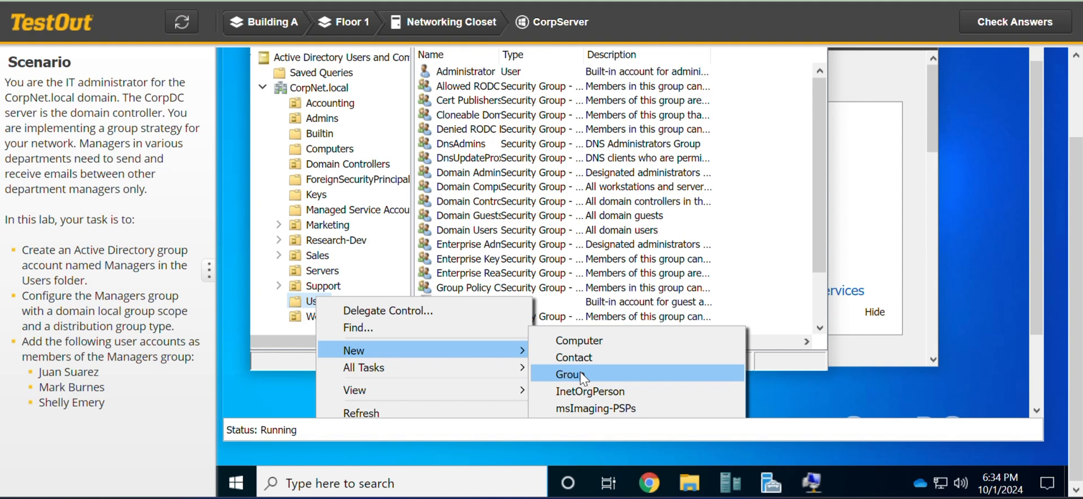
# Create a group named Managers with Domain local scope and Distribution type in Users.
pyautogui.click(568, 373)
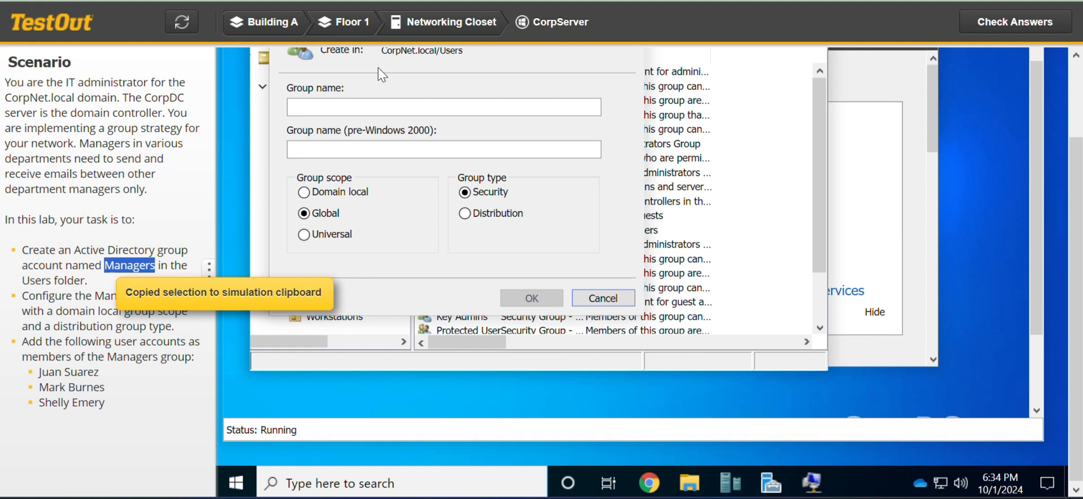
pyautogui.click(443, 106)
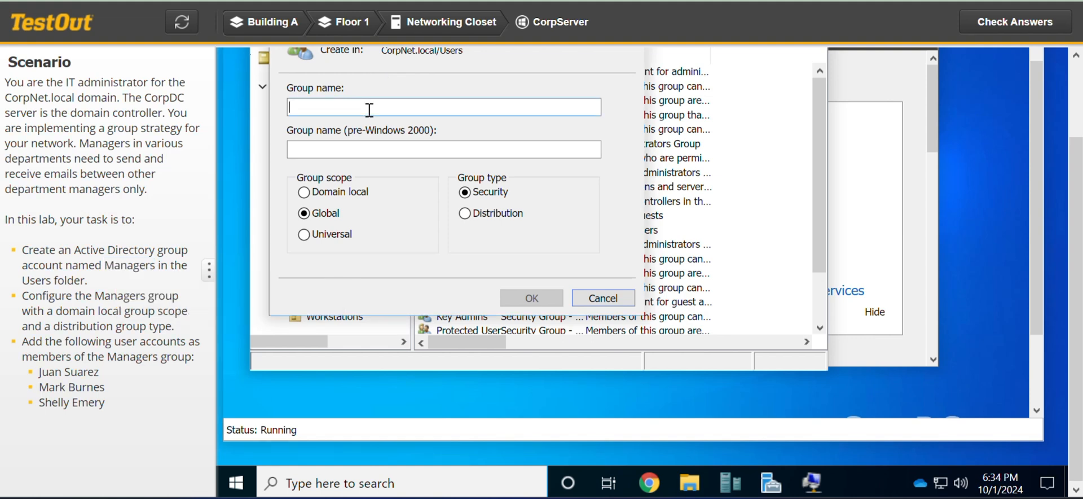
pyautogui.write('Managers')
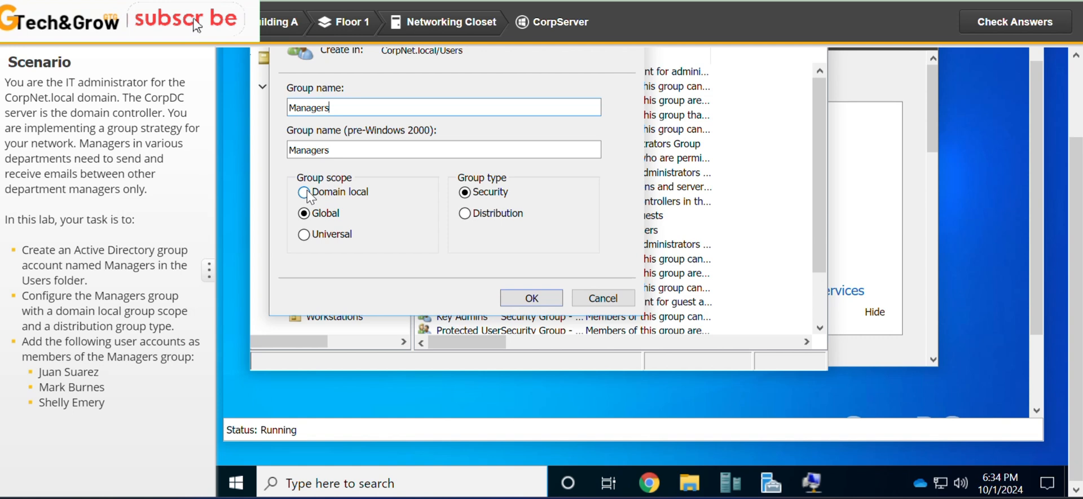
pyautogui.click(303, 192)
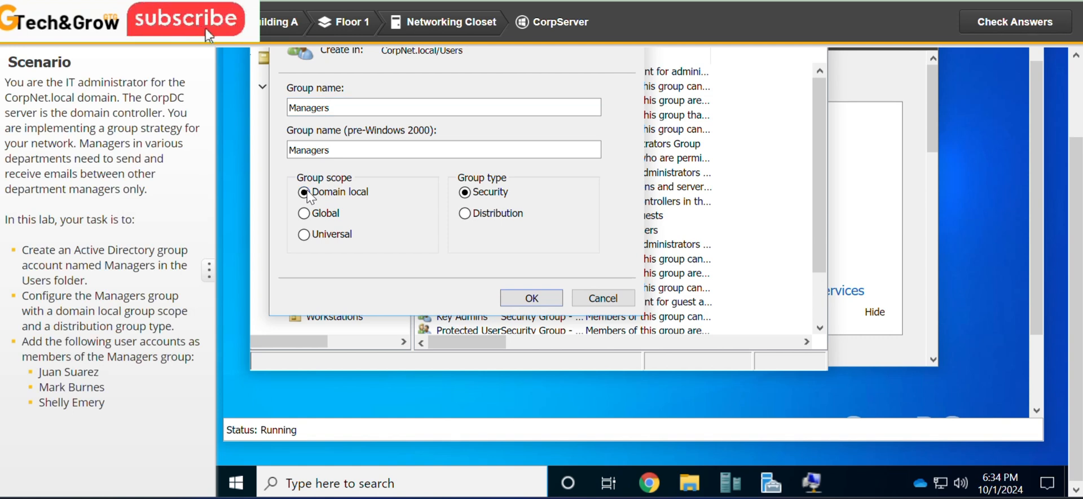
pyautogui.moveTo(196, 24)
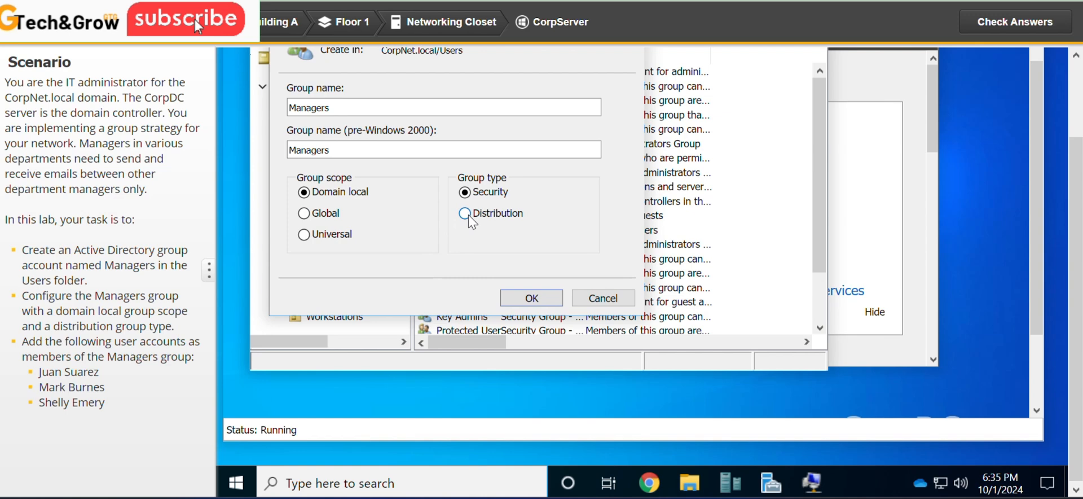
pyautogui.click(464, 213)
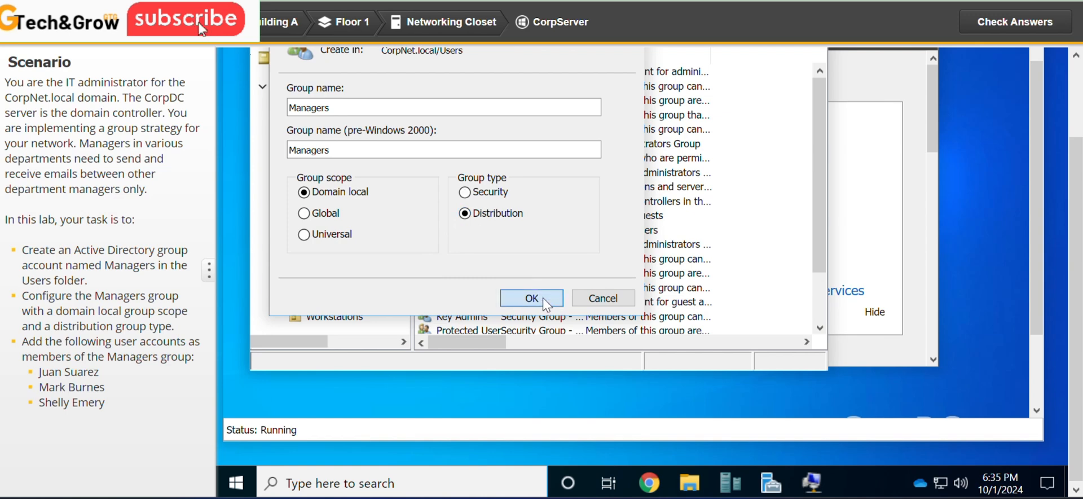
pyautogui.click(532, 298)
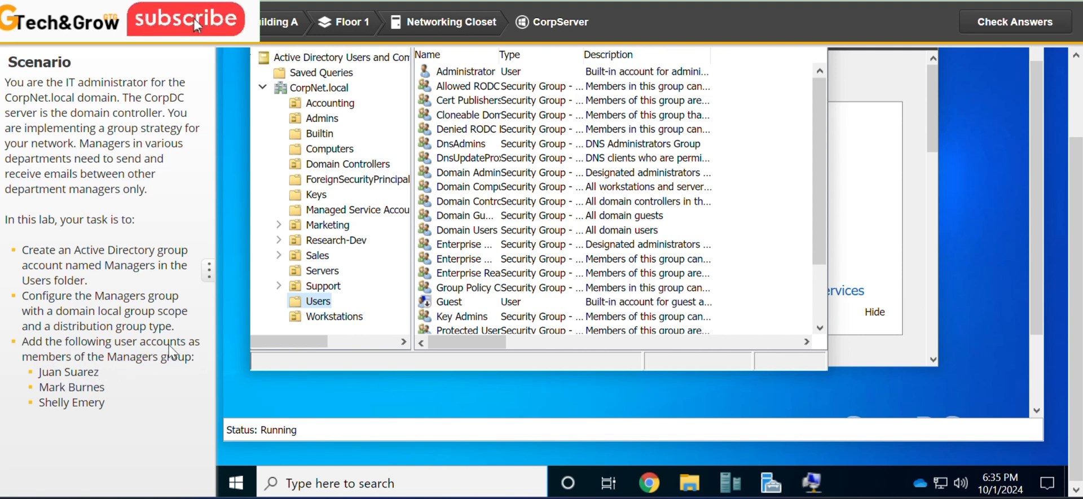
pyautogui.moveTo(178, 374)
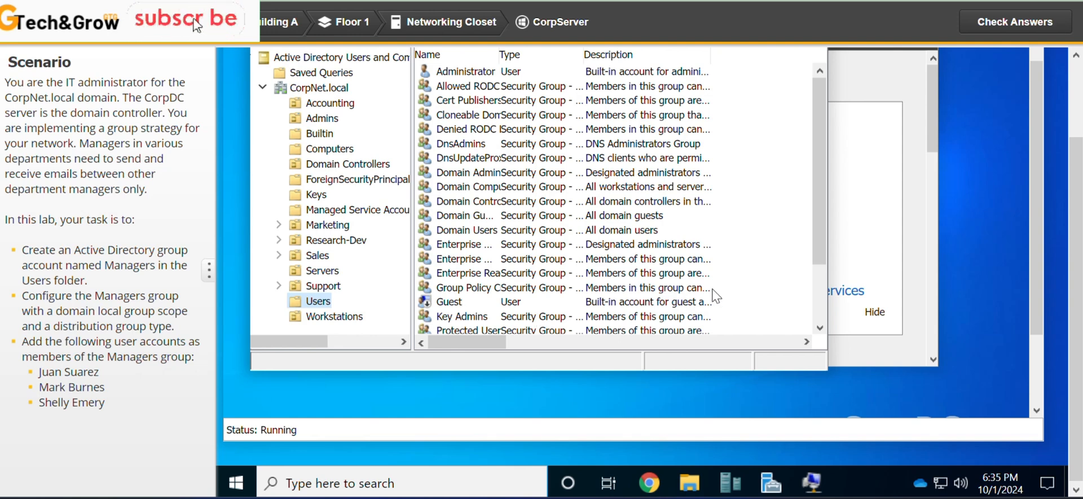
pyautogui.scroll(-3)
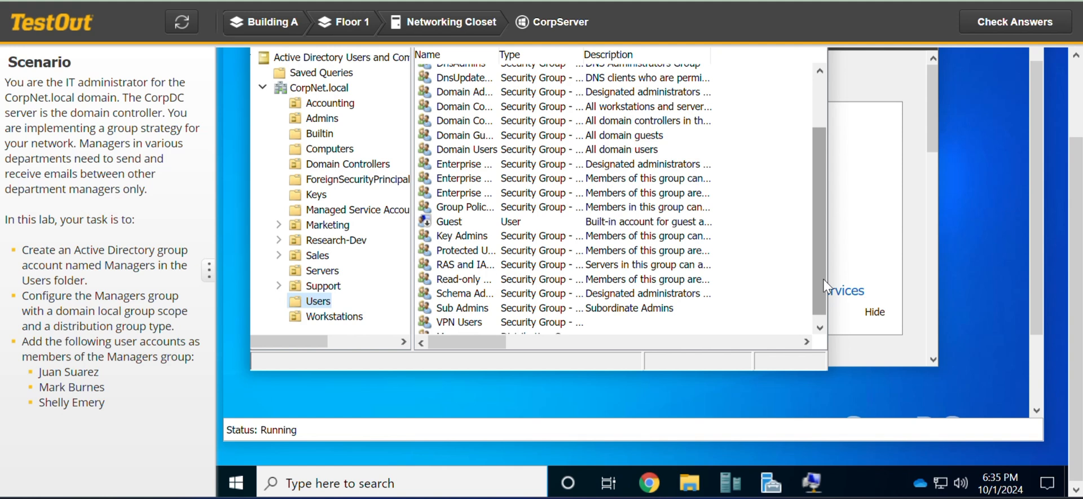
pyautogui.scroll(-3)
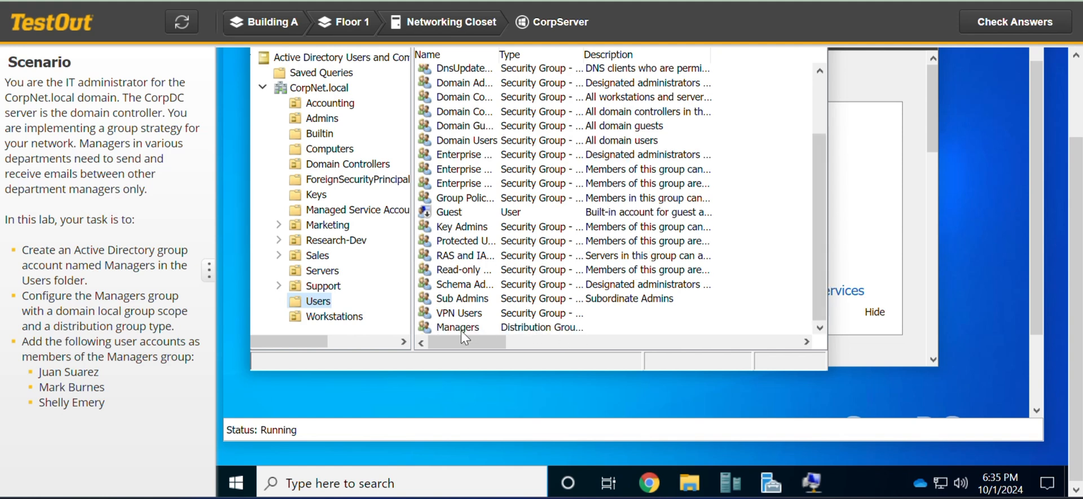
pyautogui.click(457, 327)
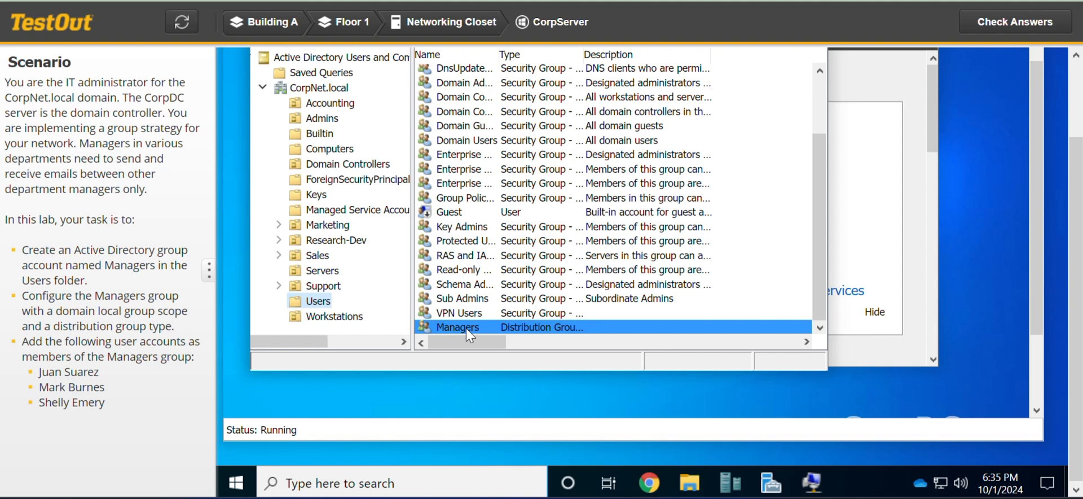
pyautogui.rightClick(456, 327)
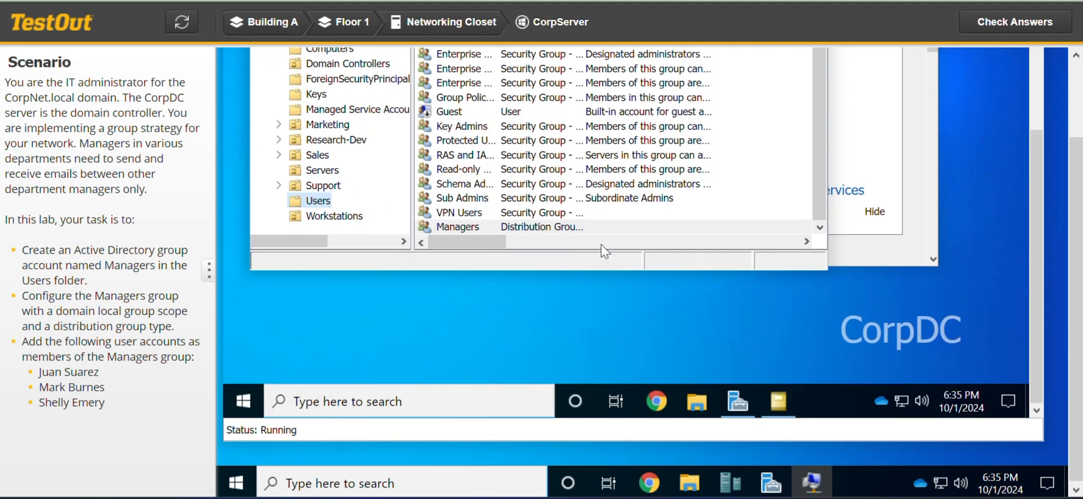
# Open the Properties of the Managers group from the Users listing.
pyautogui.rightClick(457, 227)
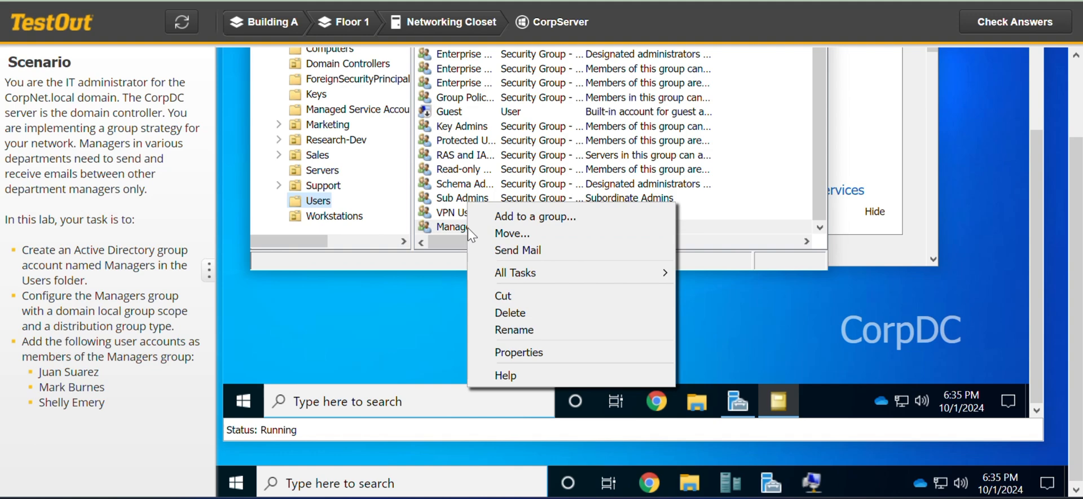
pyautogui.moveTo(517, 352)
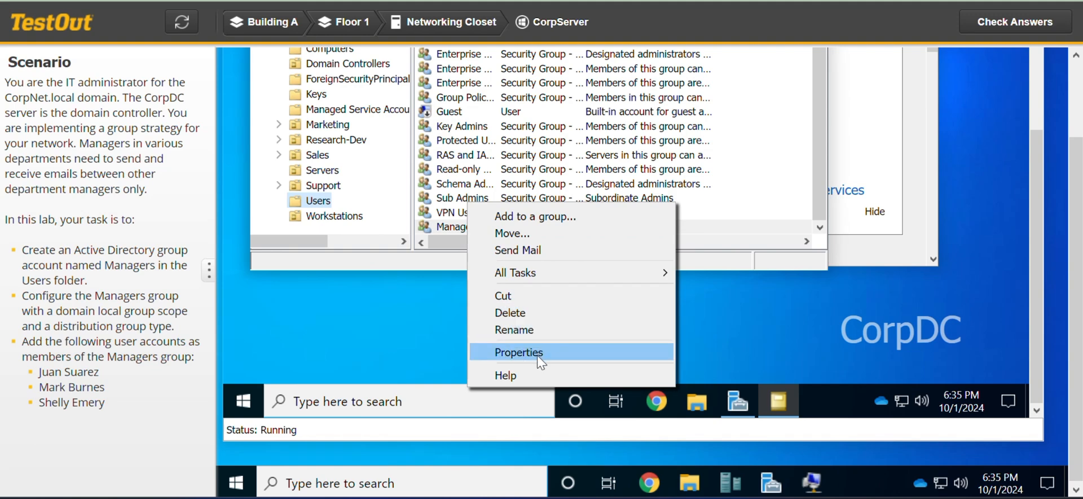
pyautogui.click(518, 352)
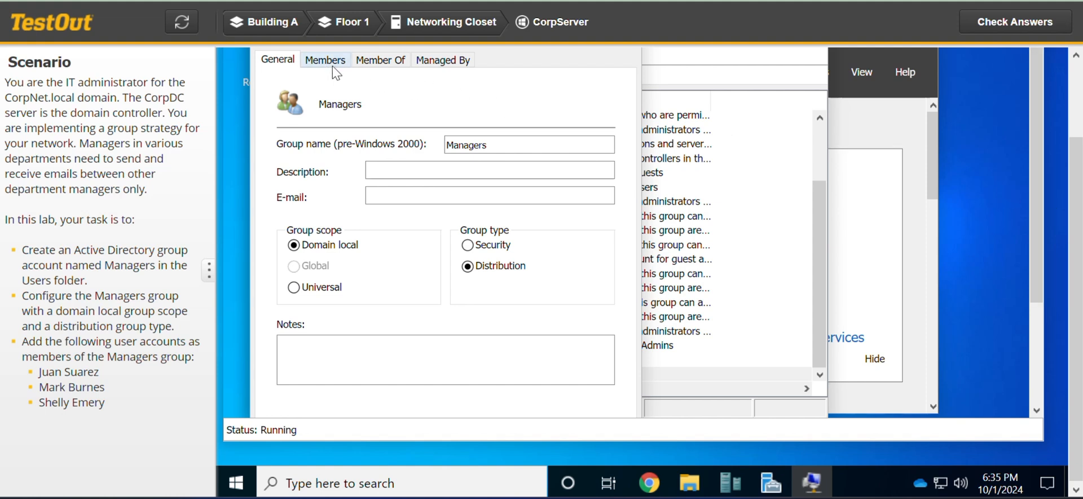
pyautogui.click(325, 60)
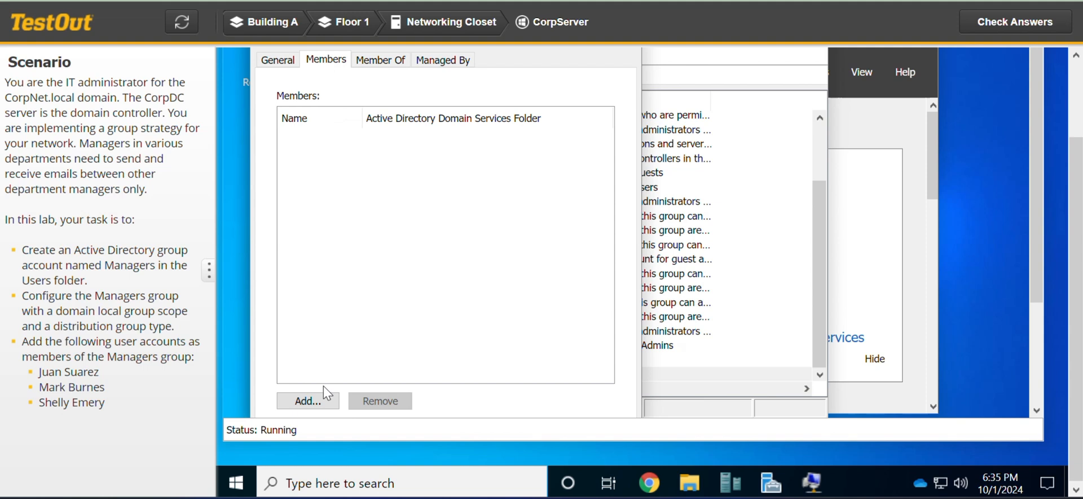
pyautogui.click(307, 400)
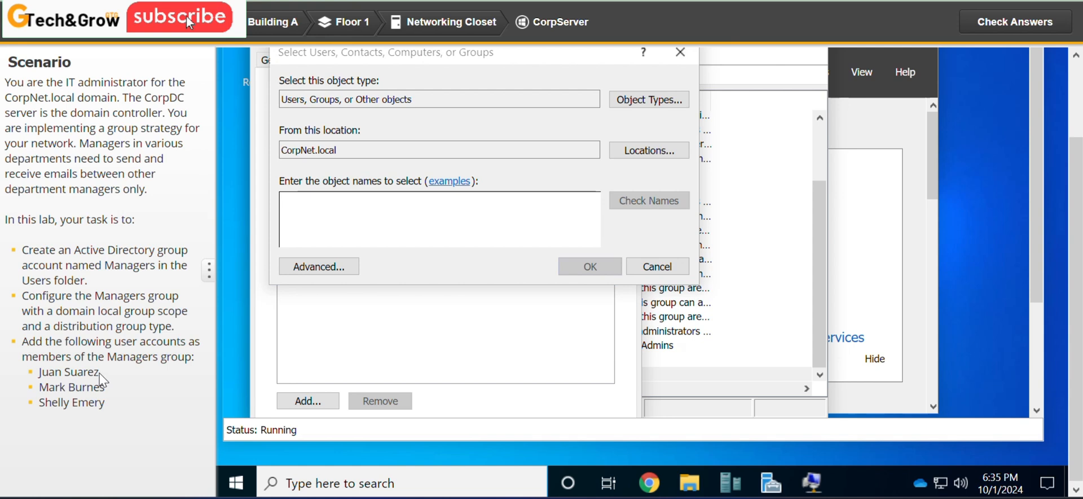
pyautogui.doubleClick(68, 371)
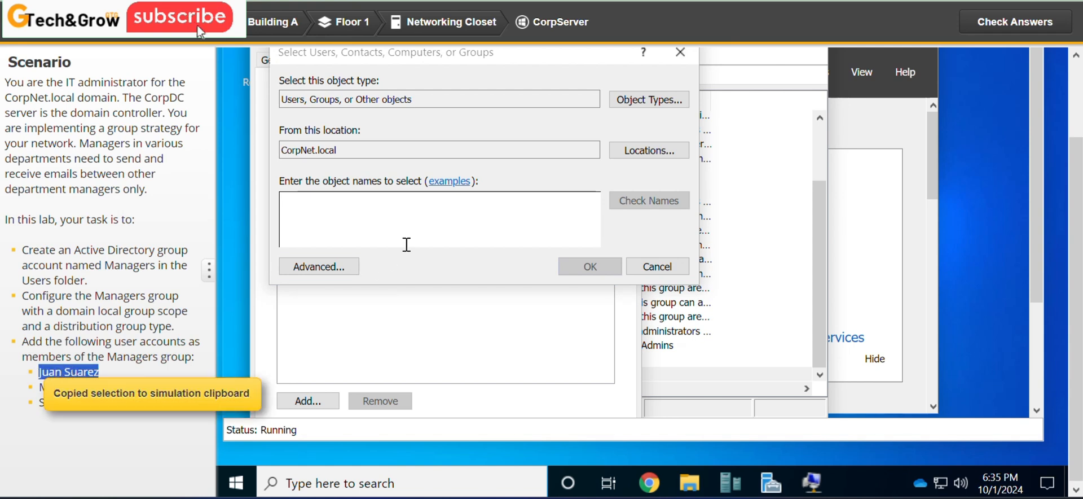
pyautogui.write('Juan Suarez')
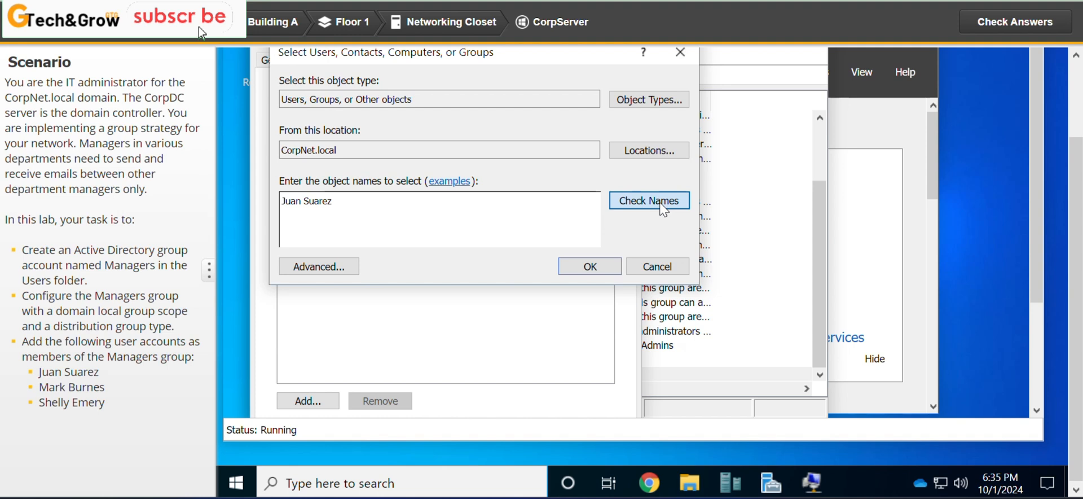
pyautogui.click(647, 201)
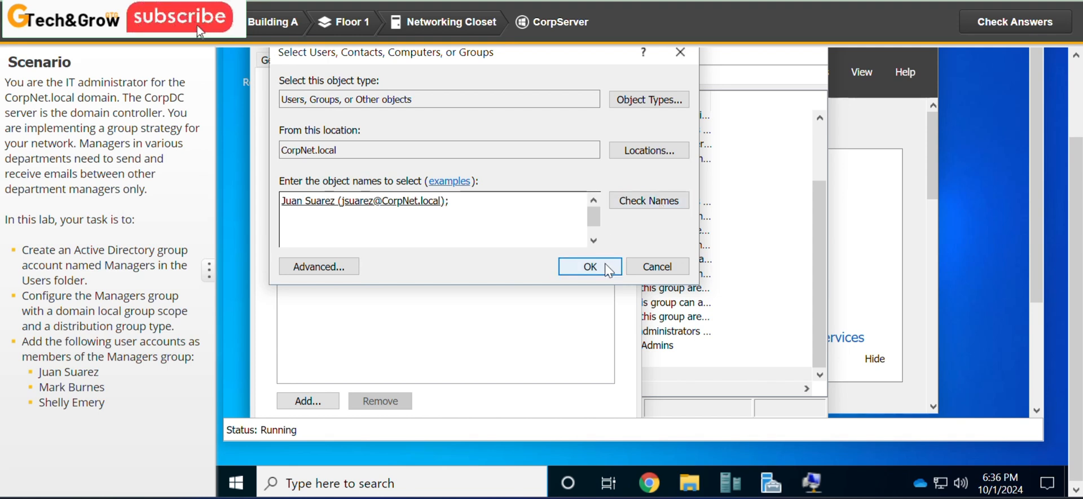
pyautogui.click(589, 266)
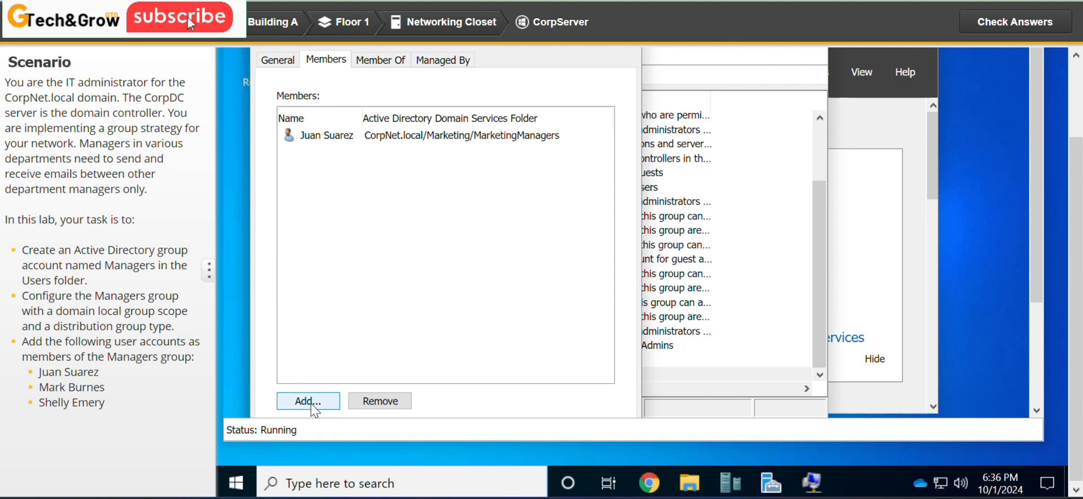
pyautogui.click(306, 401)
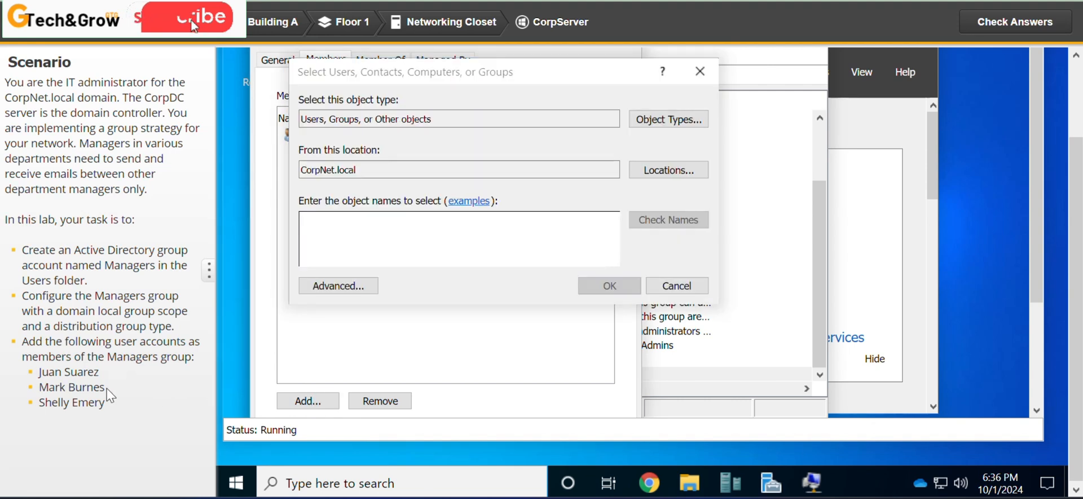
pyautogui.doubleClick(71, 387)
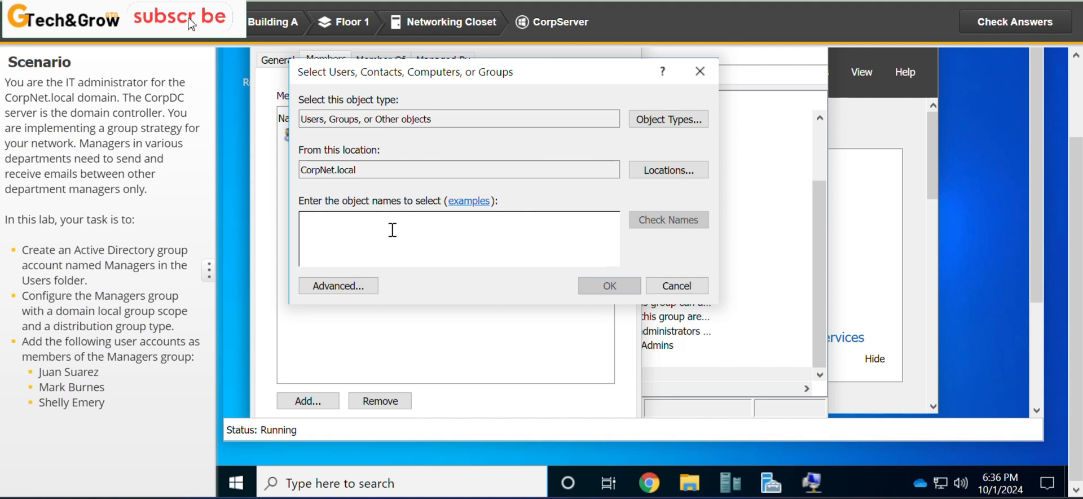
pyautogui.click(667, 220)
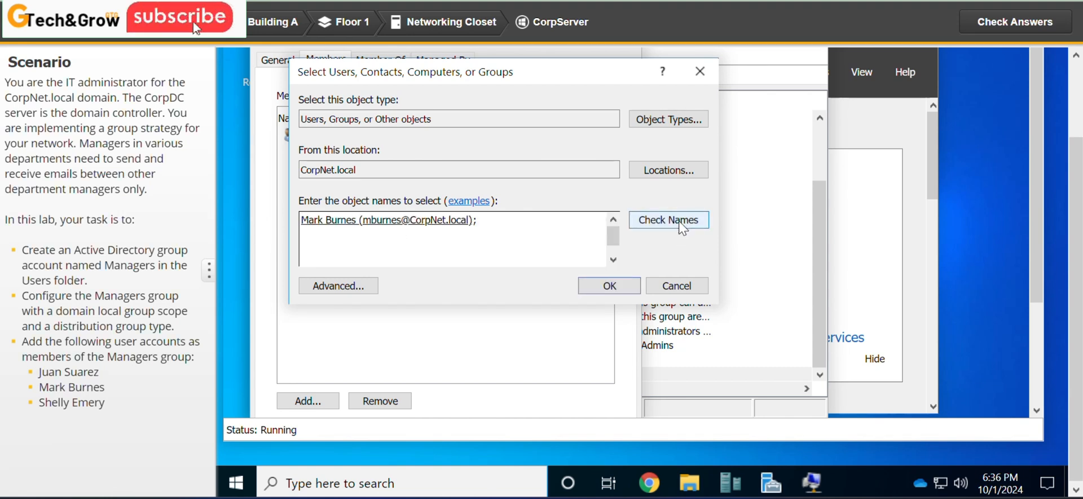
pyautogui.click(608, 286)
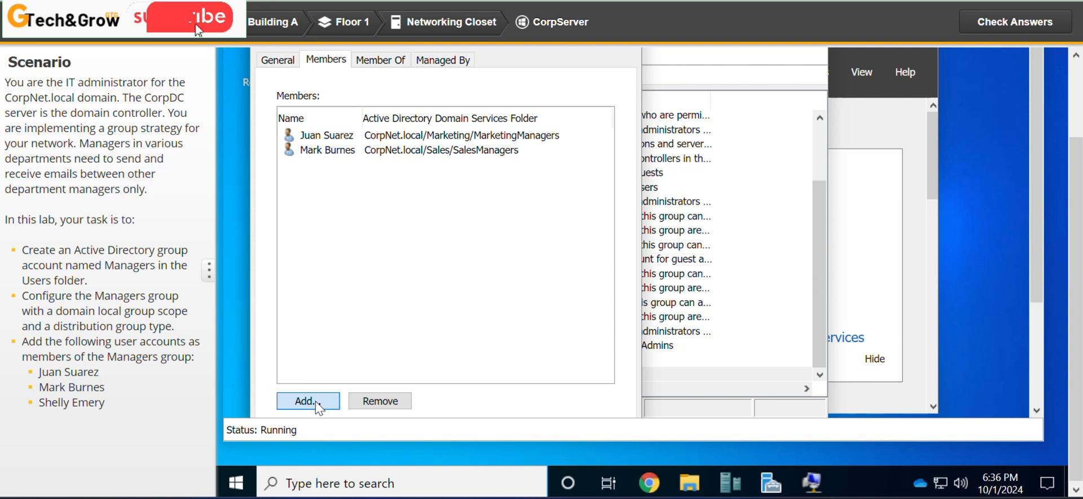
pyautogui.click(307, 400)
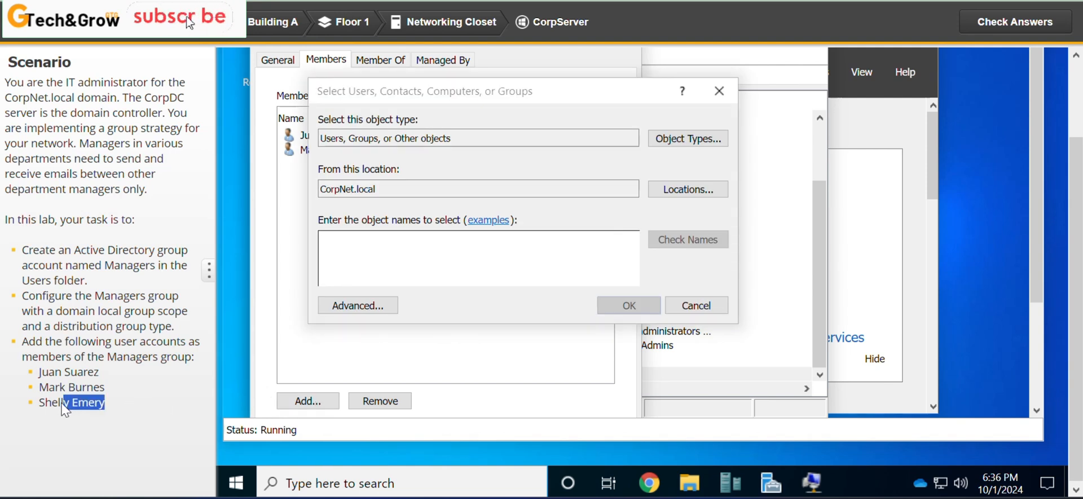
pyautogui.click(479, 258)
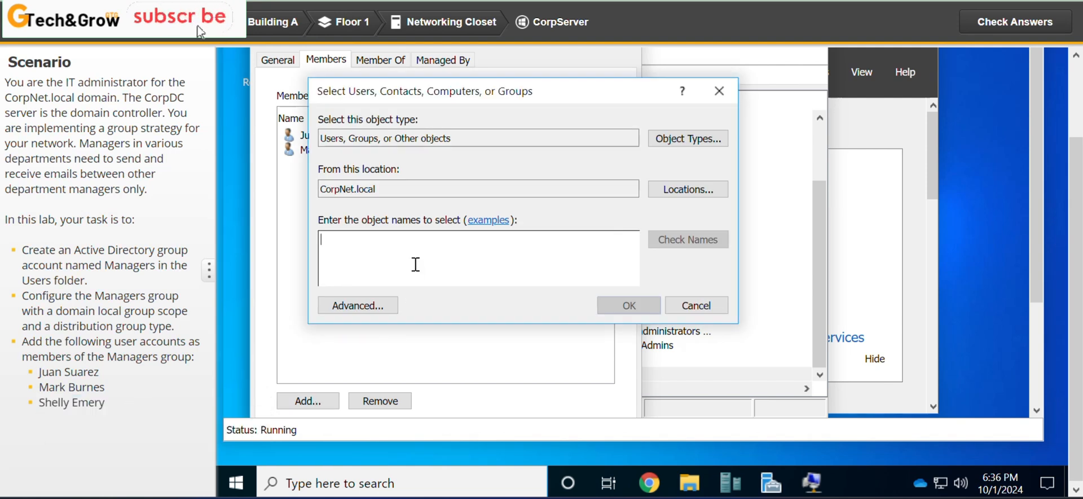
pyautogui.write('Shelly Emery')
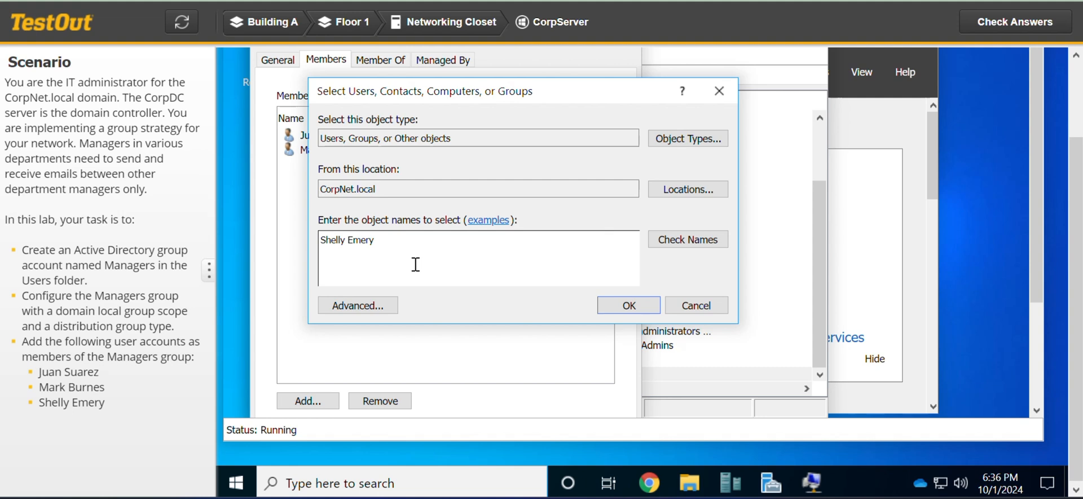
pyautogui.click(687, 239)
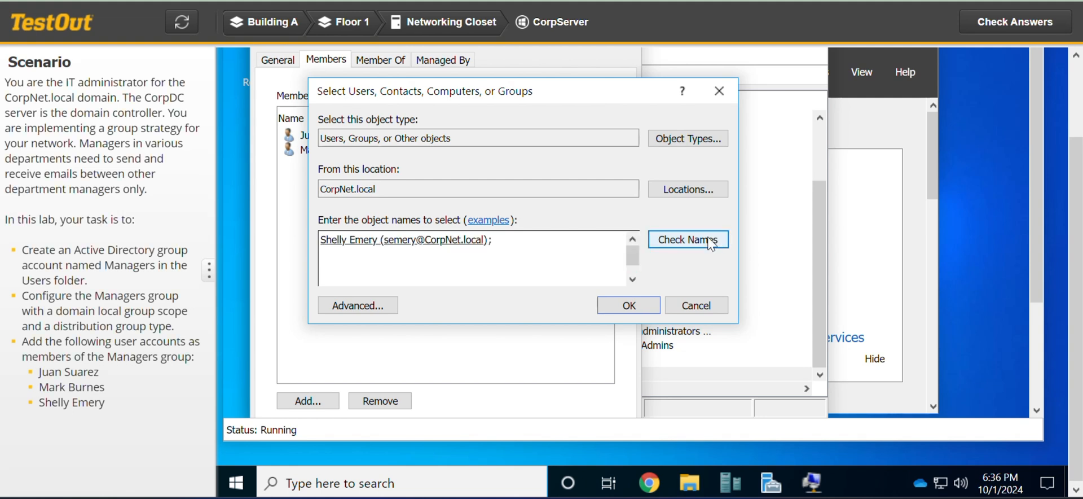
pyautogui.moveTo(628, 305)
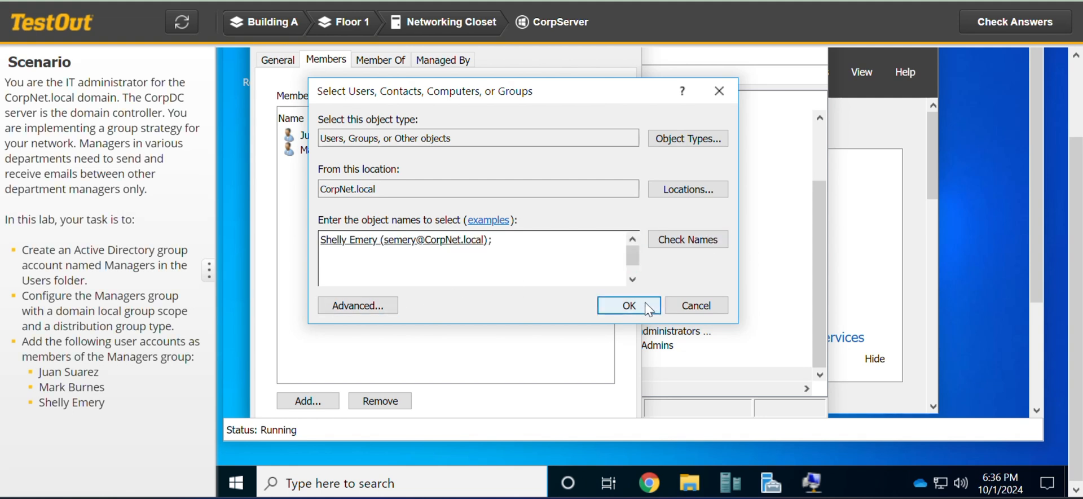
pyautogui.click(629, 306)
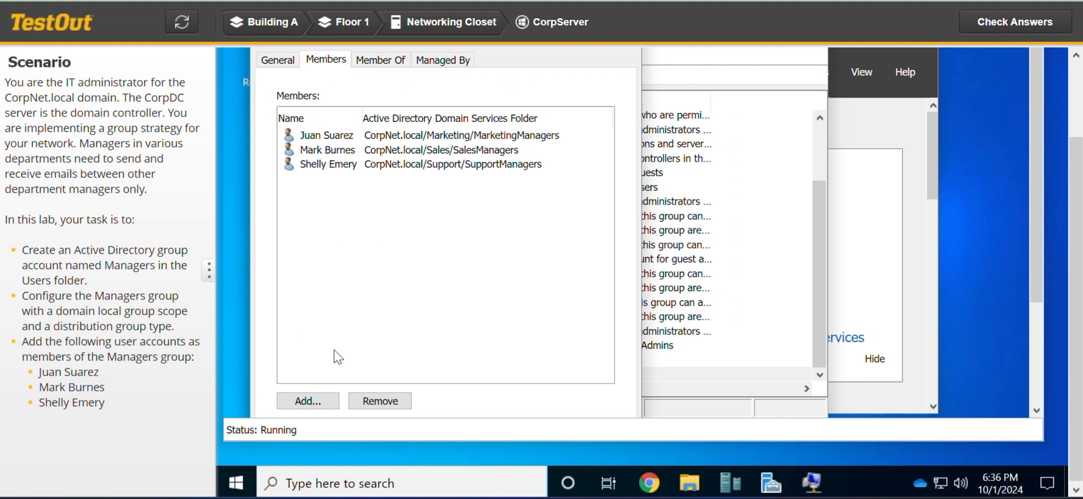
pyautogui.moveTo(518, 225)
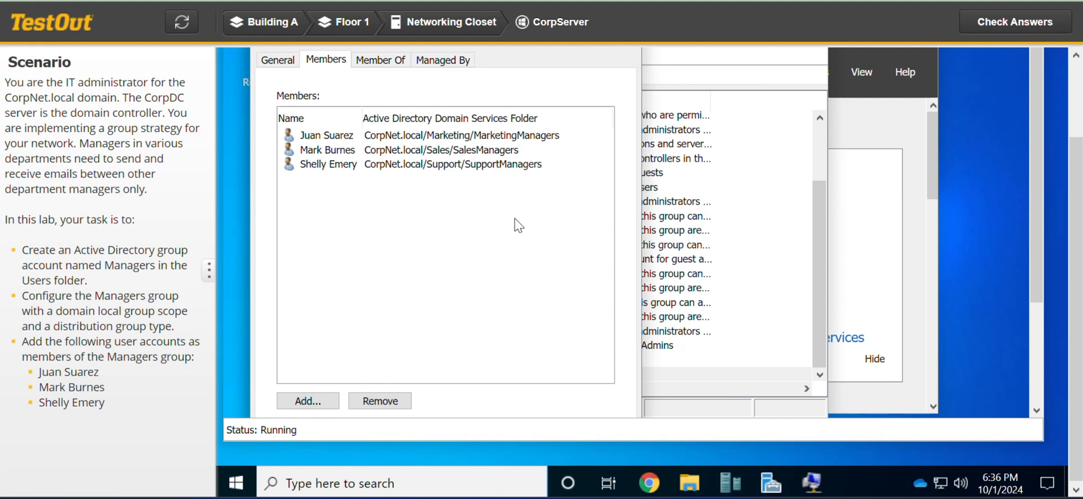
pyautogui.moveTo(1039, 48)
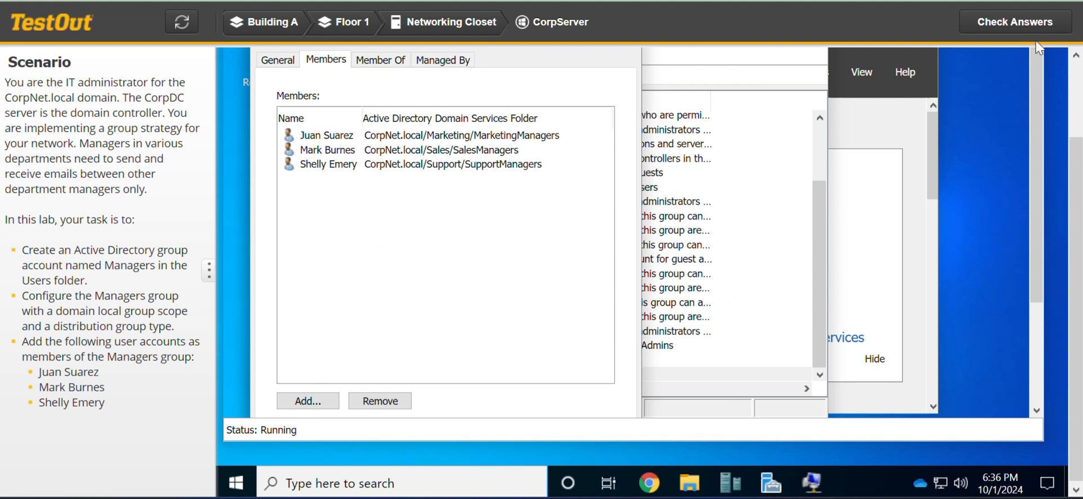
pyautogui.click(1016, 21)
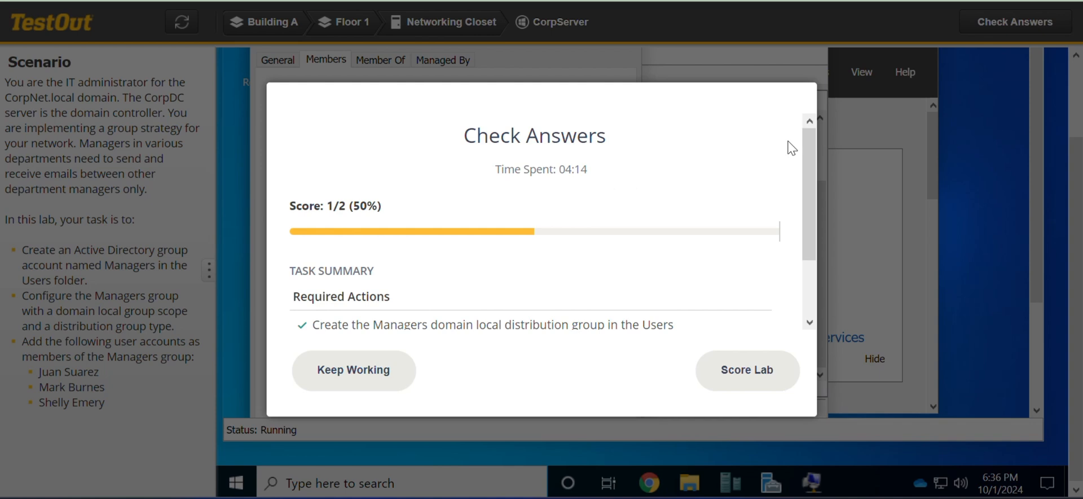
pyautogui.scroll(-3)
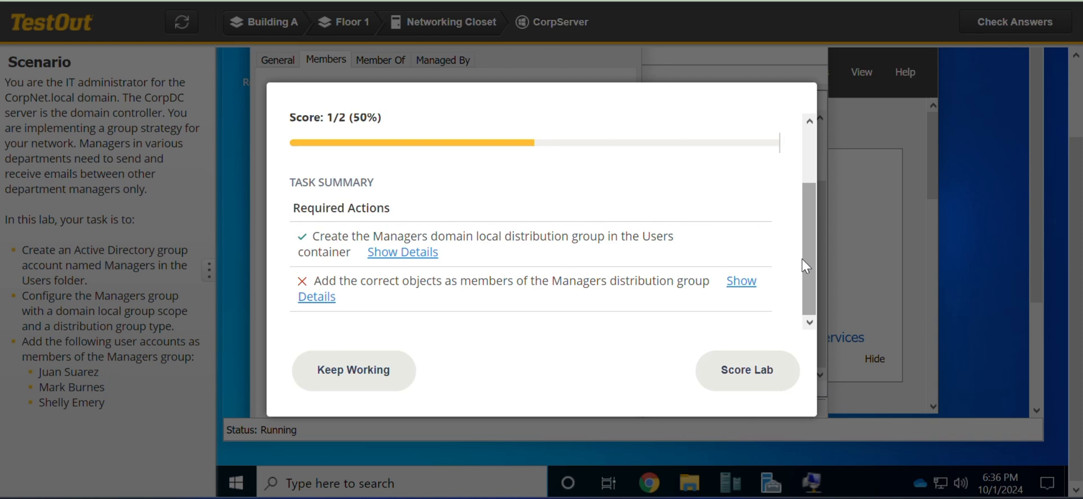
pyautogui.moveTo(741, 281)
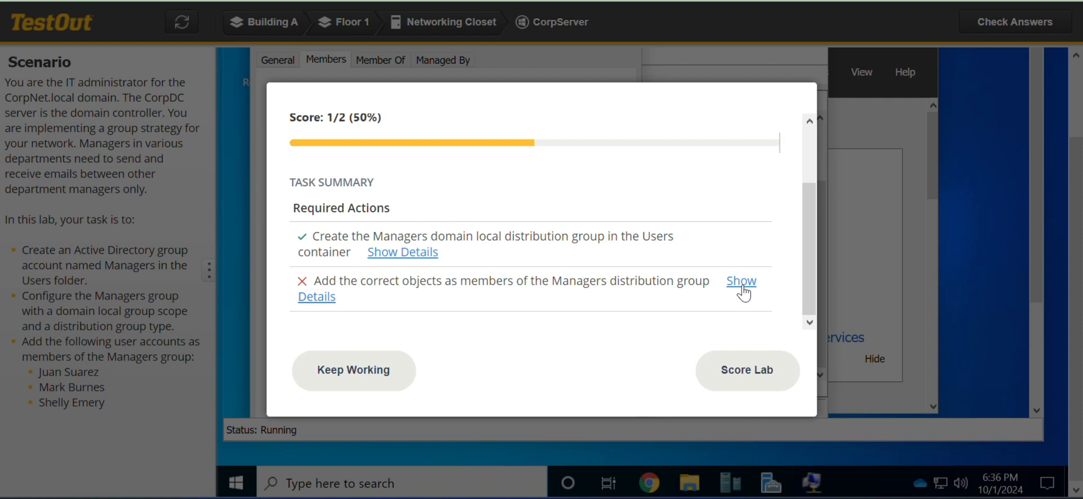
pyautogui.click(741, 281)
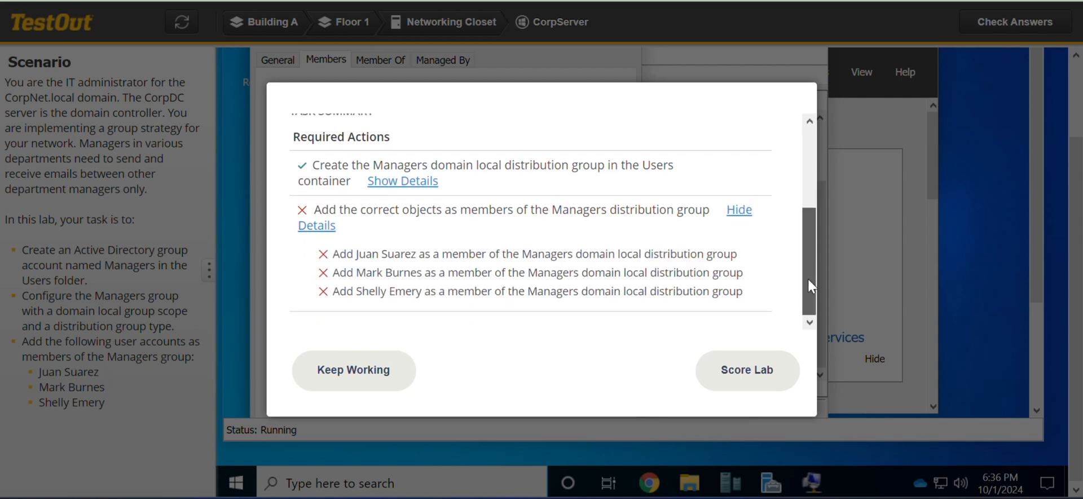
pyautogui.click(353, 370)
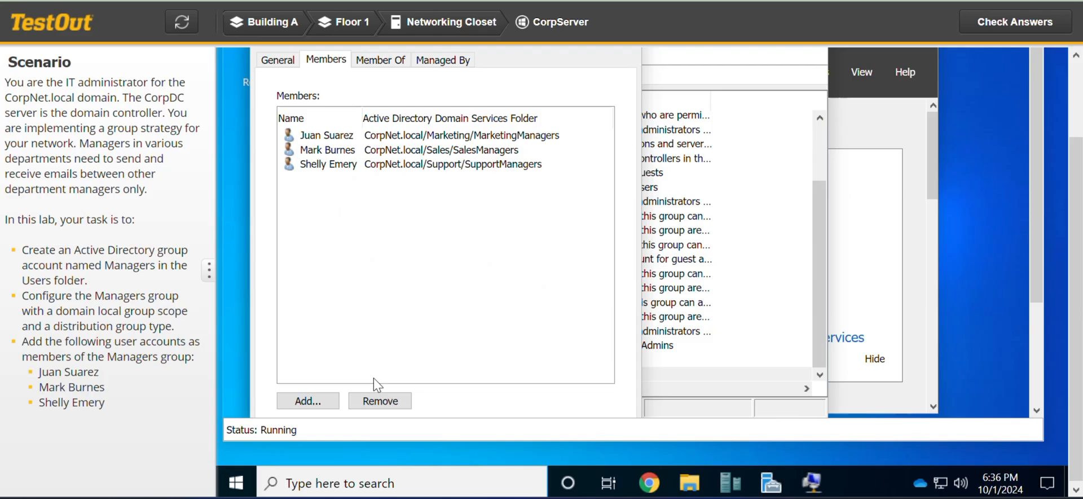
pyautogui.moveTo(528, 332)
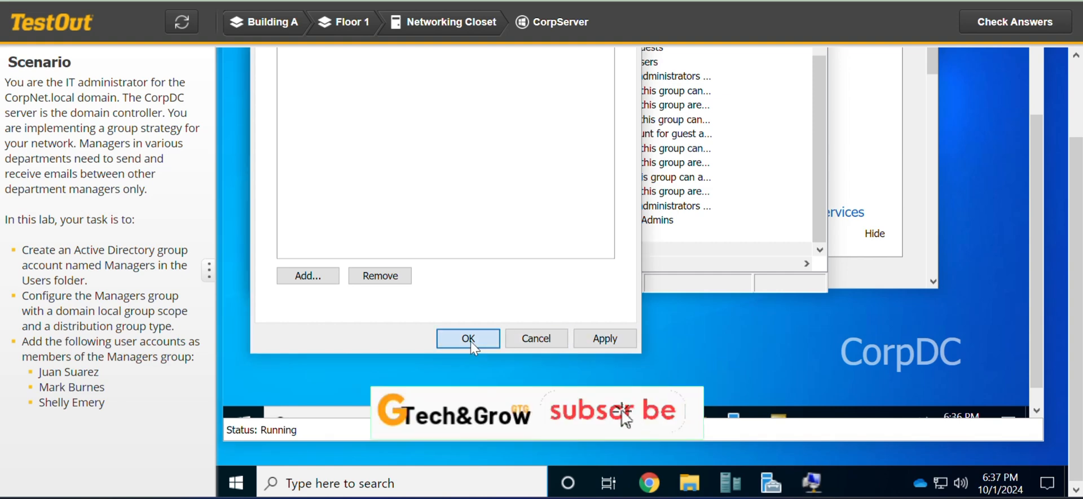
# Confirm the Managers Properties dialog with OK to apply the three new members.
pyautogui.click(467, 337)
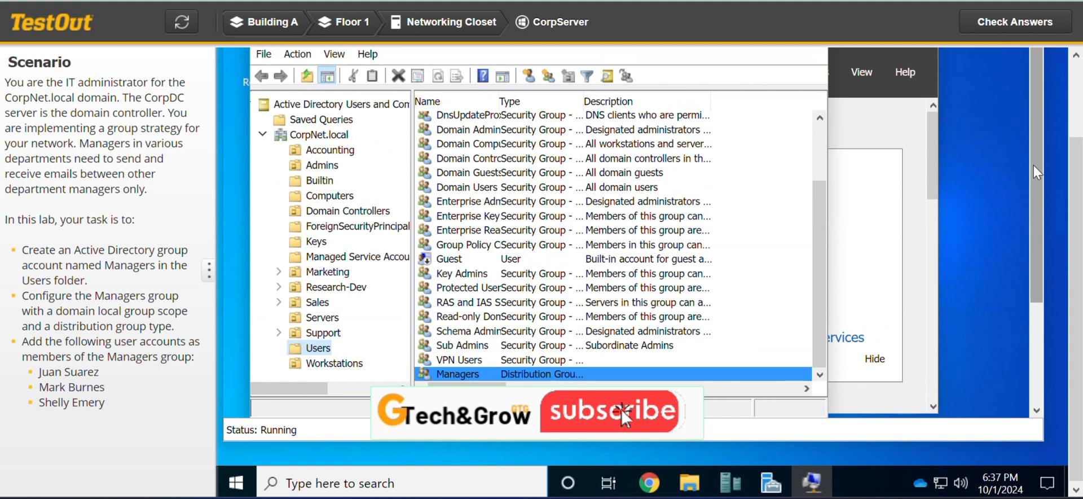
# Recheck the lab score with Check Answers, showing 2/2 (100%).
pyautogui.click(1015, 22)
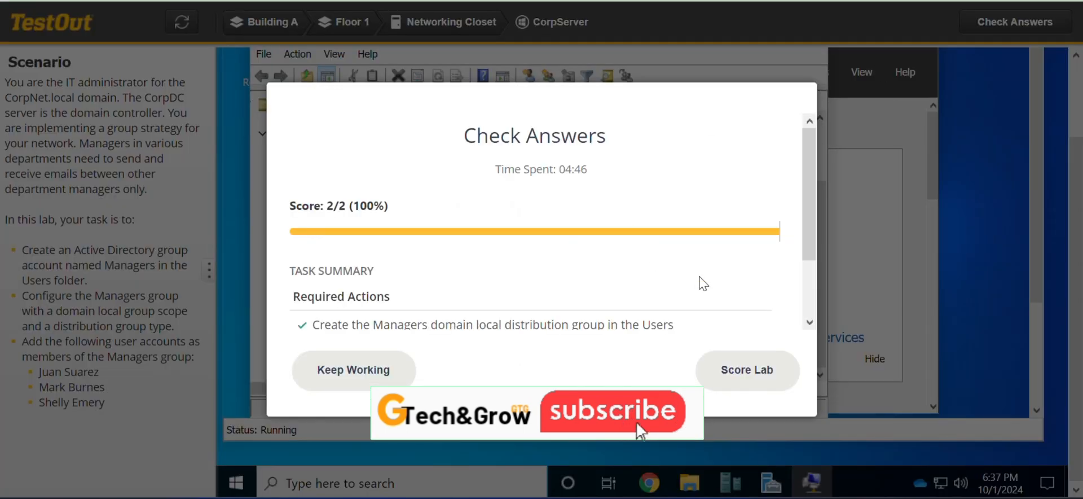
pyautogui.moveTo(737, 319)
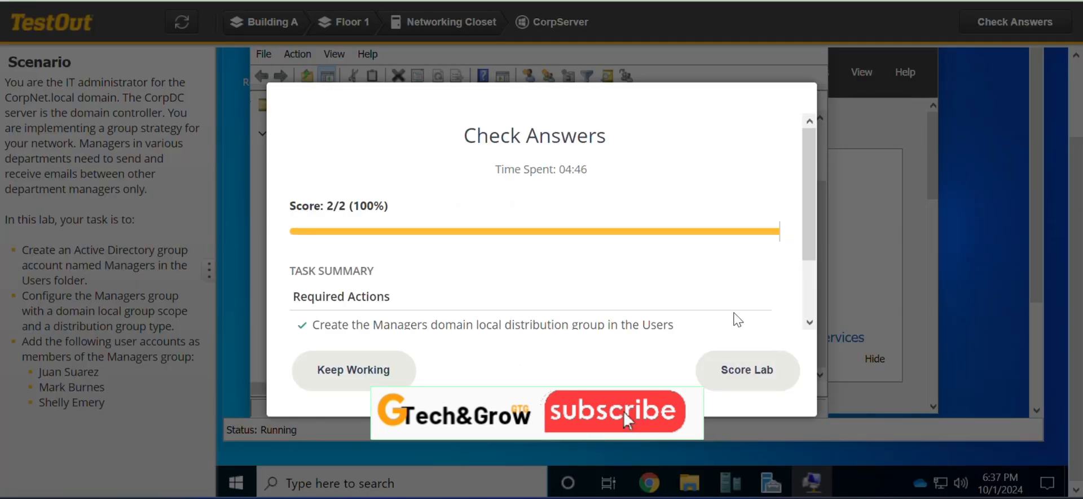